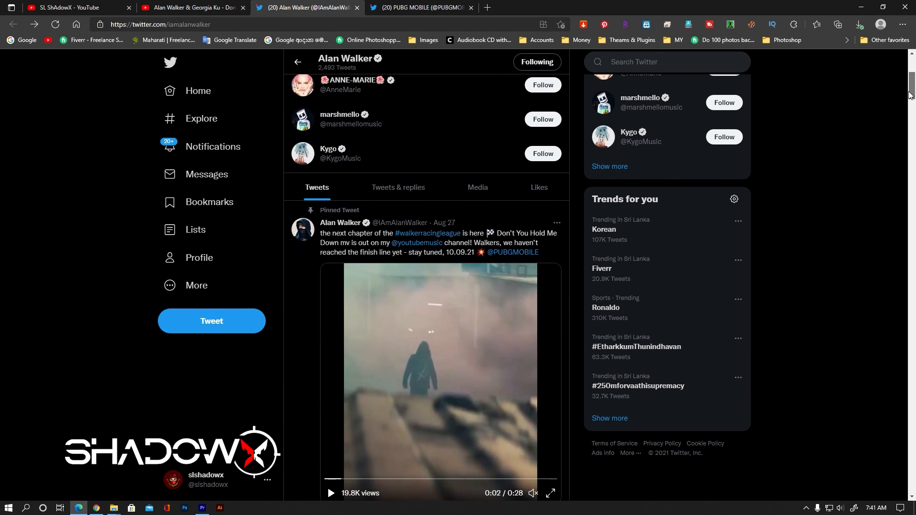
Step: Scroll Alan Walker's timeline past the pinned collab video, PUBG MOBILE retweet and 'come chat with me' tweet
scroll(down, 3)
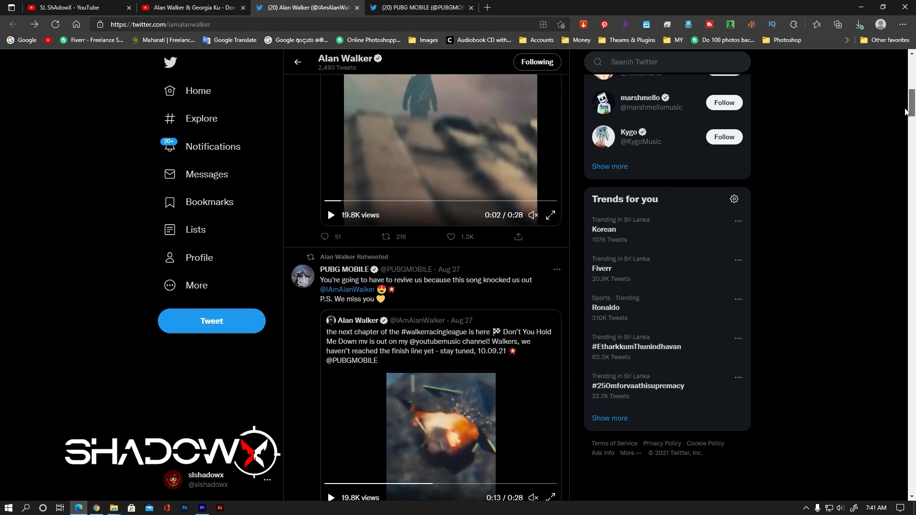
scroll(down, 3)
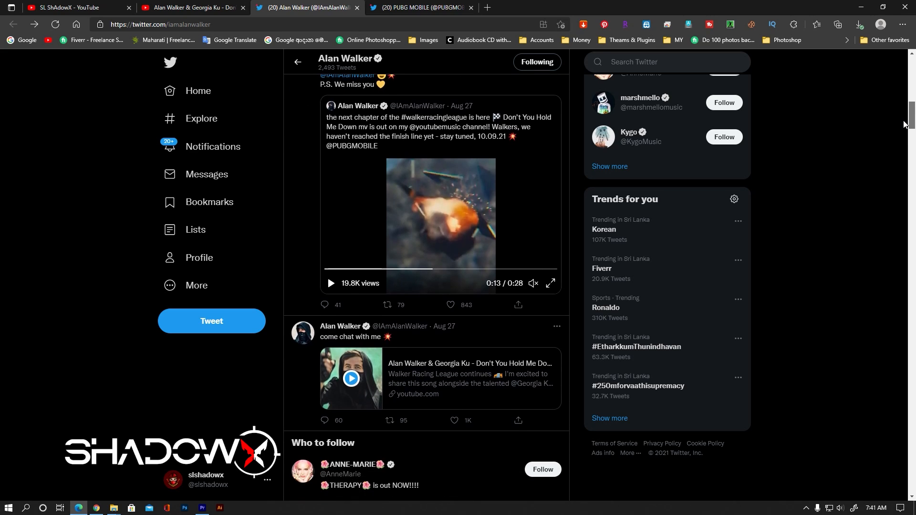
scroll(down, 3)
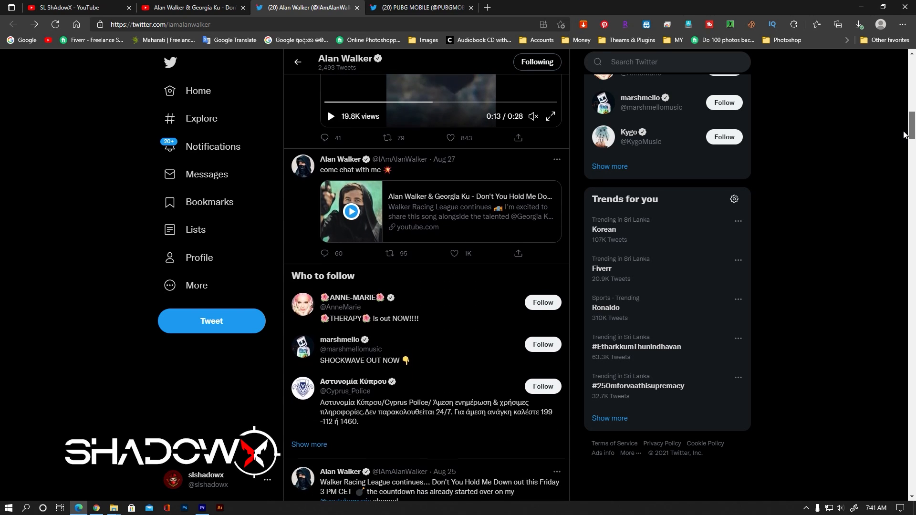
scroll(down, 3)
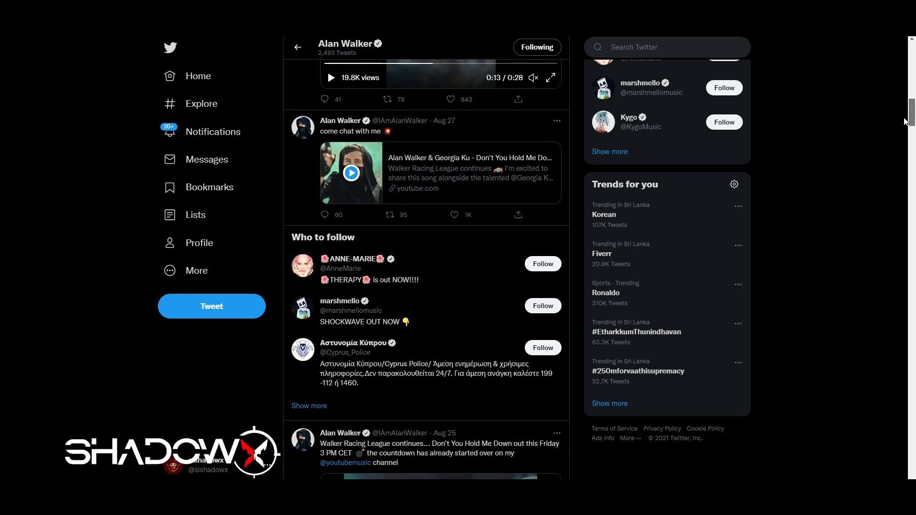
scroll(down, 3)
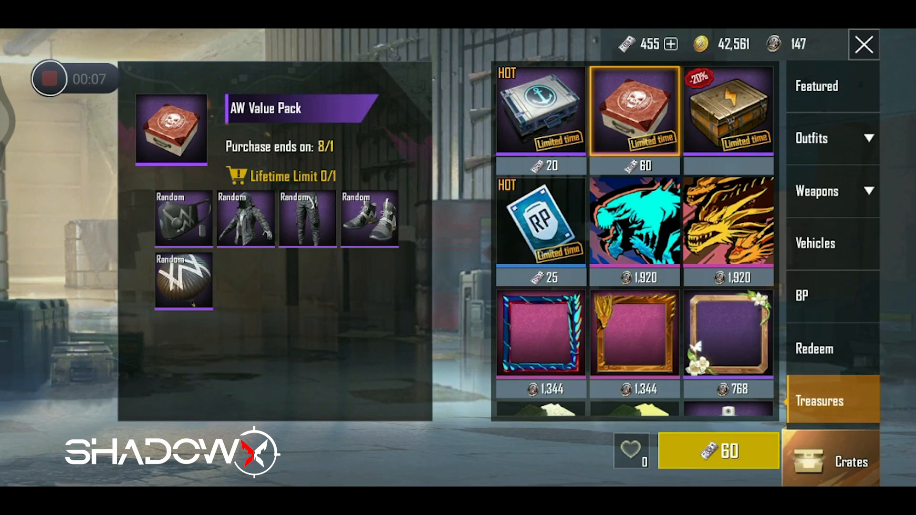
Step: Buy the AW Value Pack for 60 UC and collect the WALKER Shoes reward
click(719, 451)
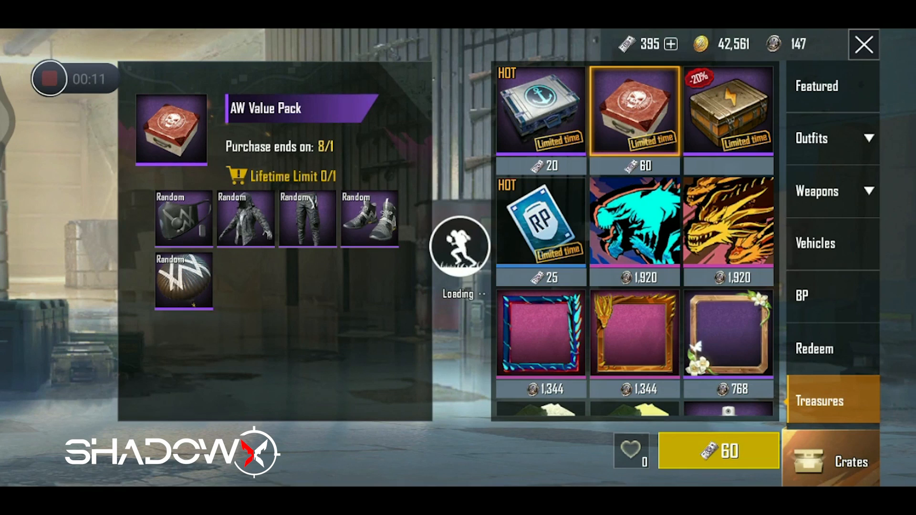
click(719, 450)
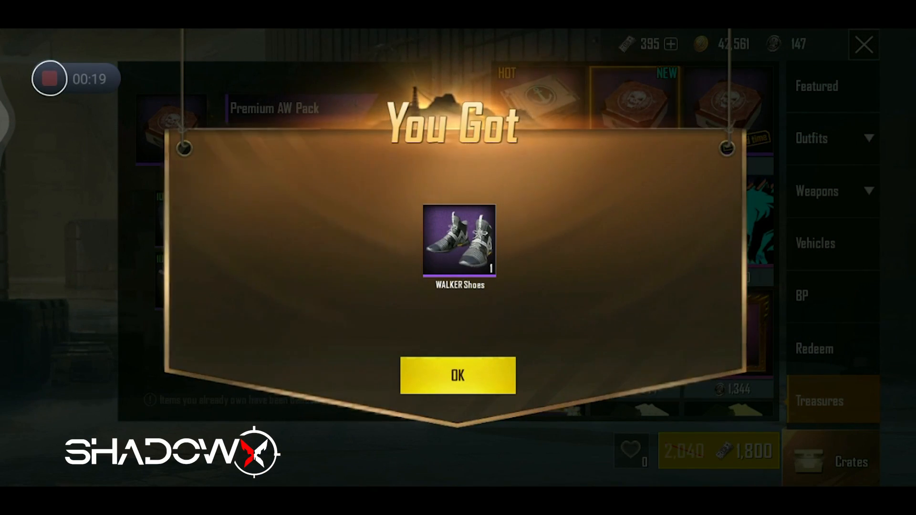
click(457, 375)
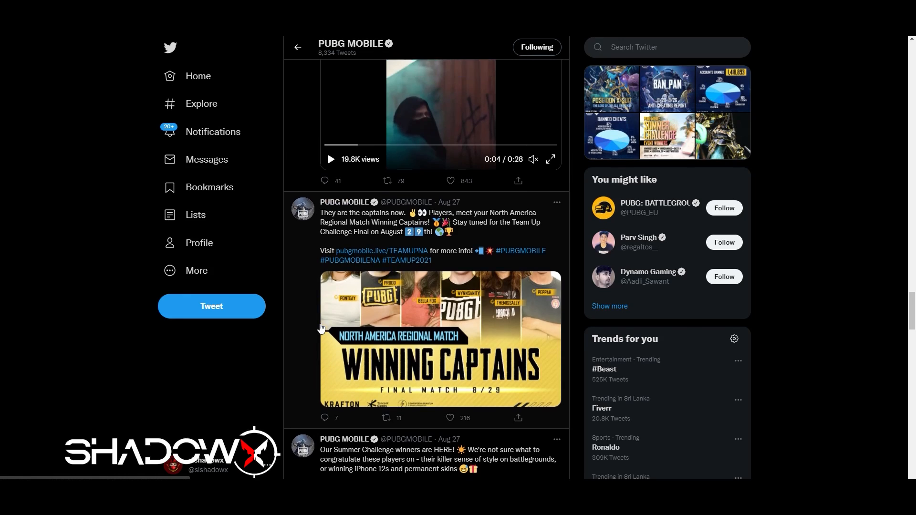
Step: Scroll PUBG MOBILE's timeline up to its quote of Alan Walker's collab tweet
scroll(up, 3)
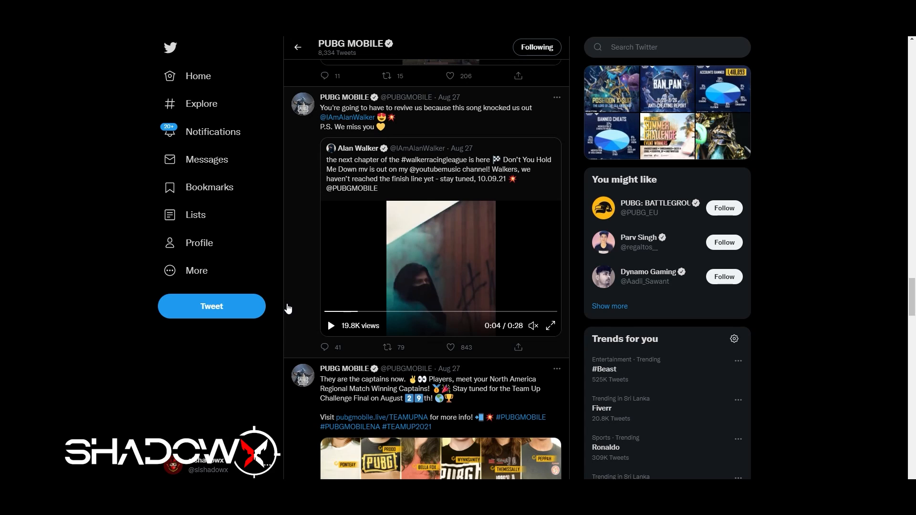
click(550, 325)
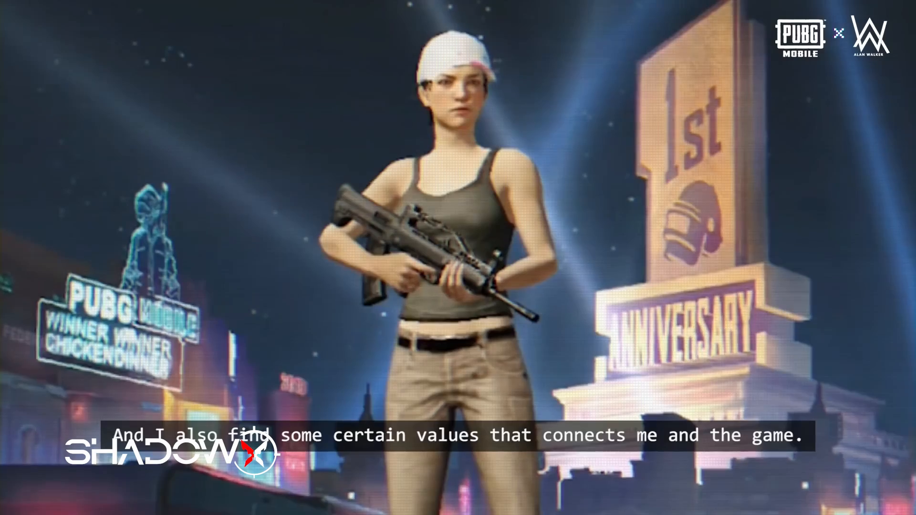